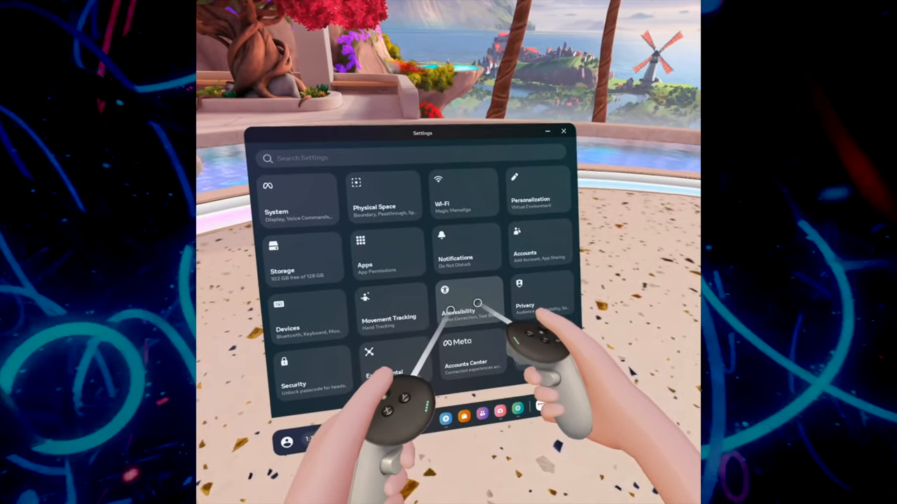
# Step: Go to Accessibility to show the Vision options with Text Size at Medium
pyautogui.click(458, 311)
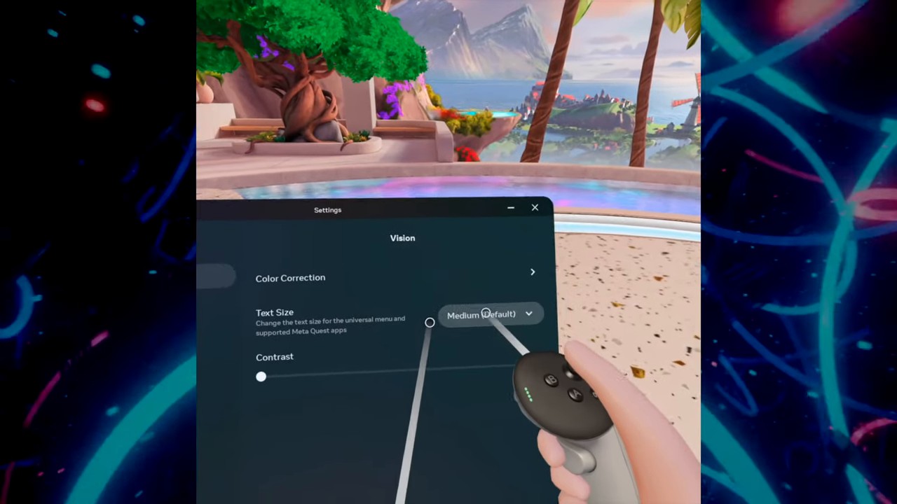
# Step: Set Text Size to Largest, bringing up the Restart Required prompt
pyautogui.click(488, 314)
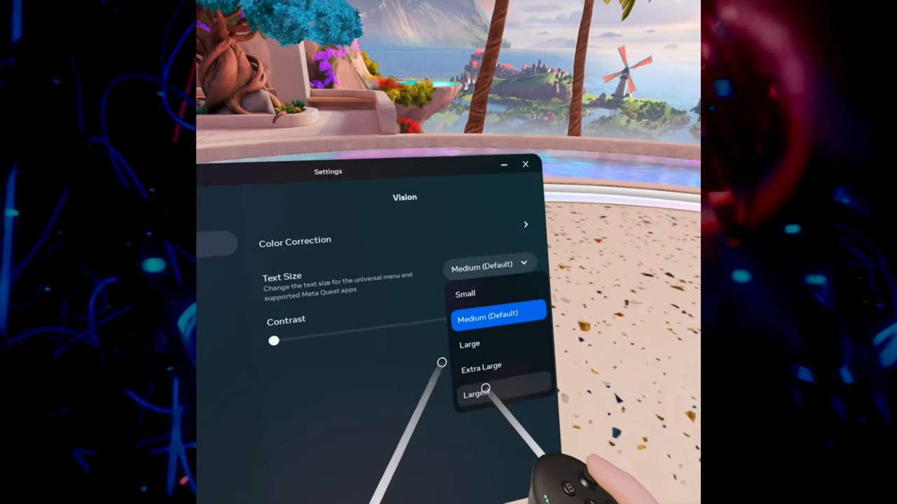
pyautogui.click(487, 393)
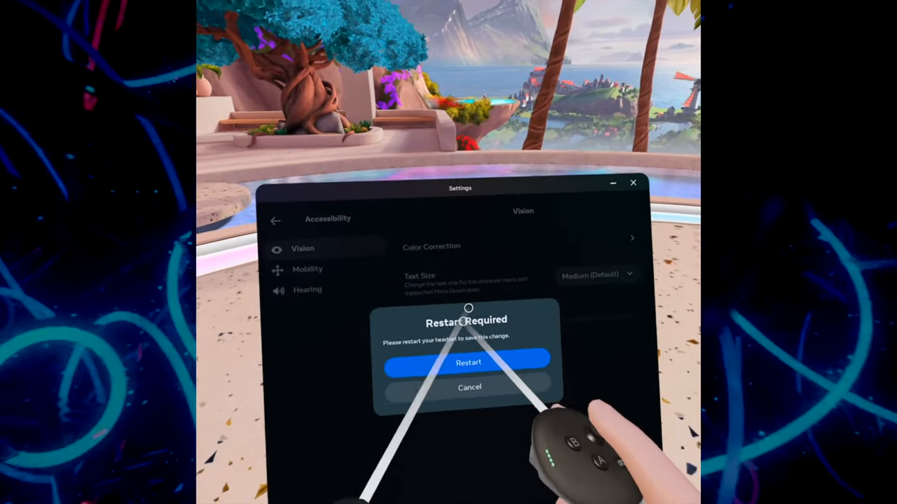